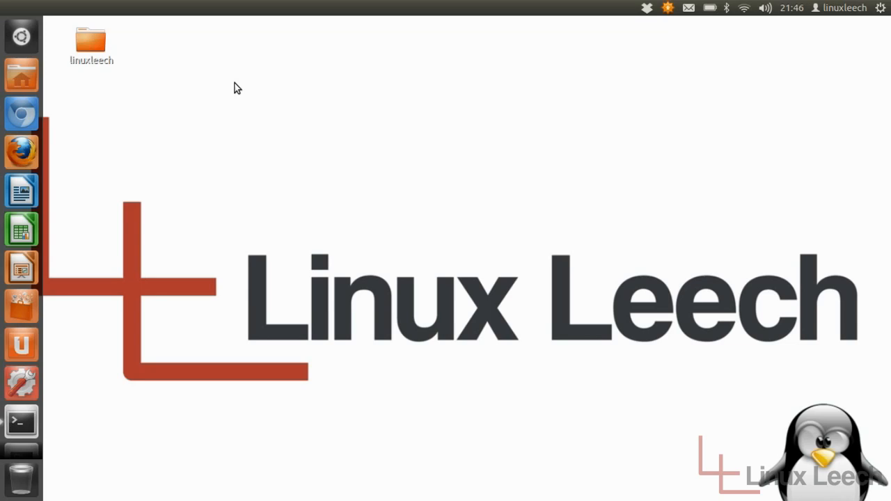
- Launch a new GNOME Terminal window with the Ctrl+Alt+T shortcut
key("ctrl+alt+t")
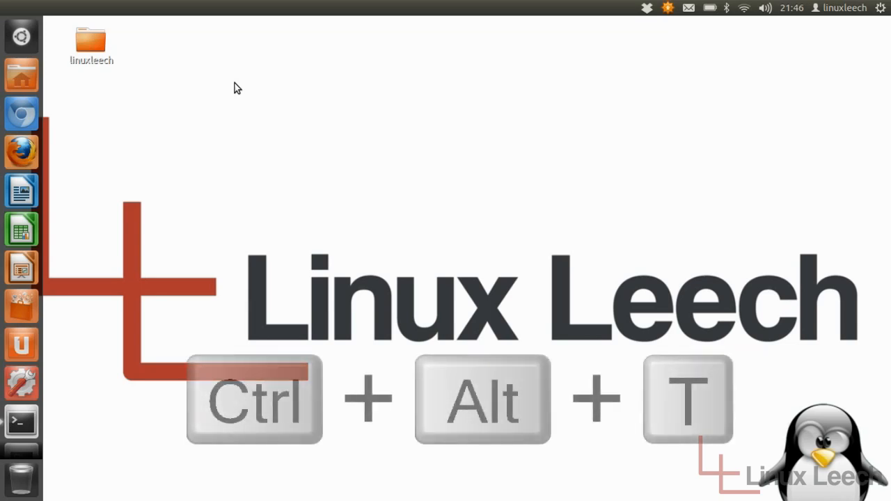
key("ctrl+alt+t")
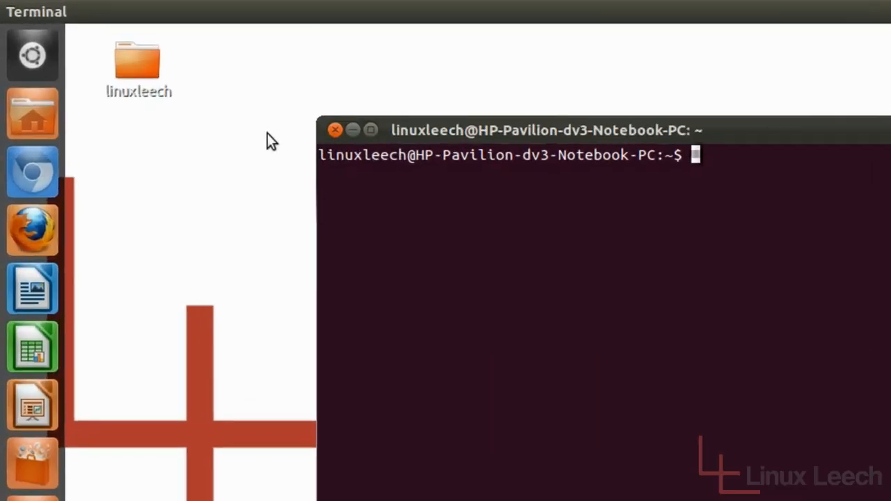
mouse_move(55, 91)
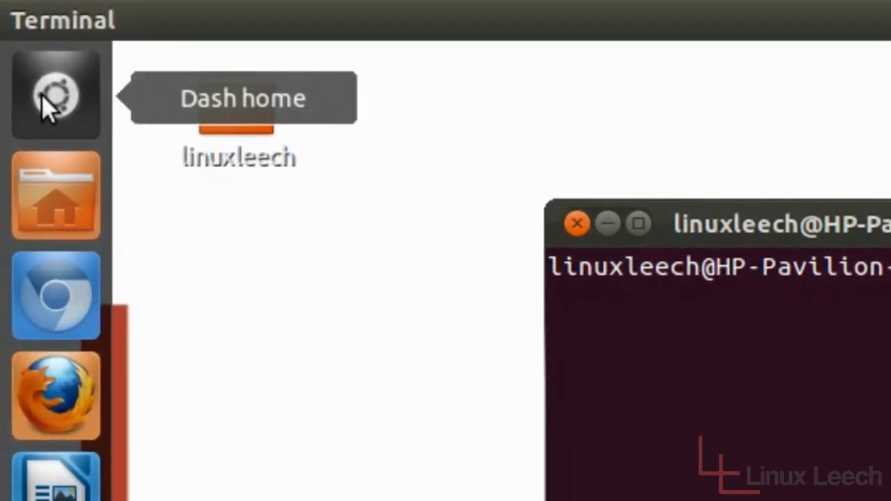
- Search the Dash for 'termi' and launch Terminal from the results
left_click(54, 90)
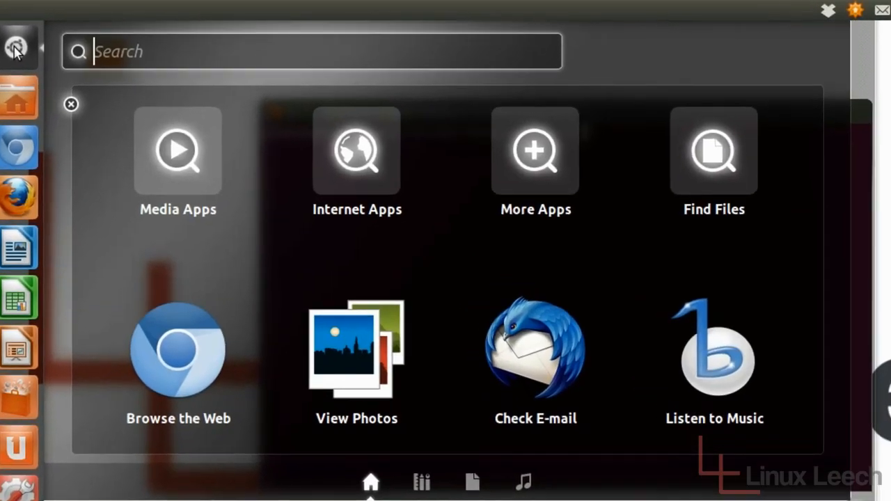
type("termi")
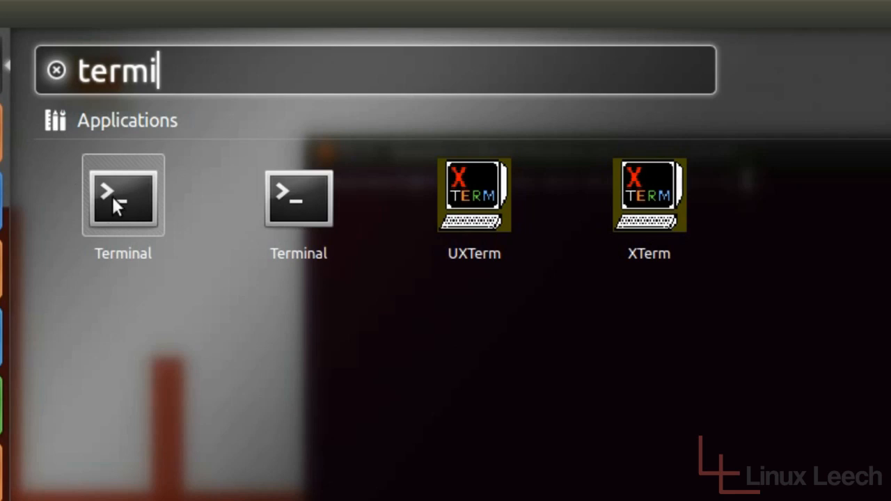
left_click(123, 196)
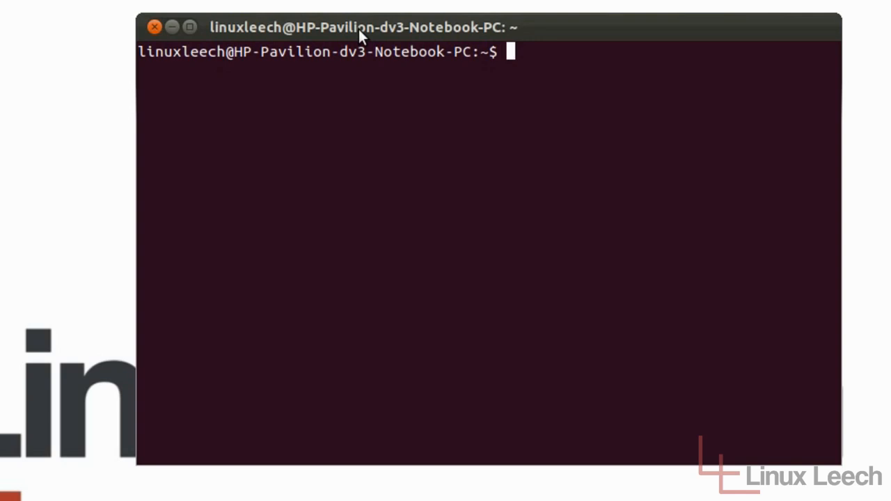
- Run pwd to print the working directory /home/linuxleech
type("pwd")
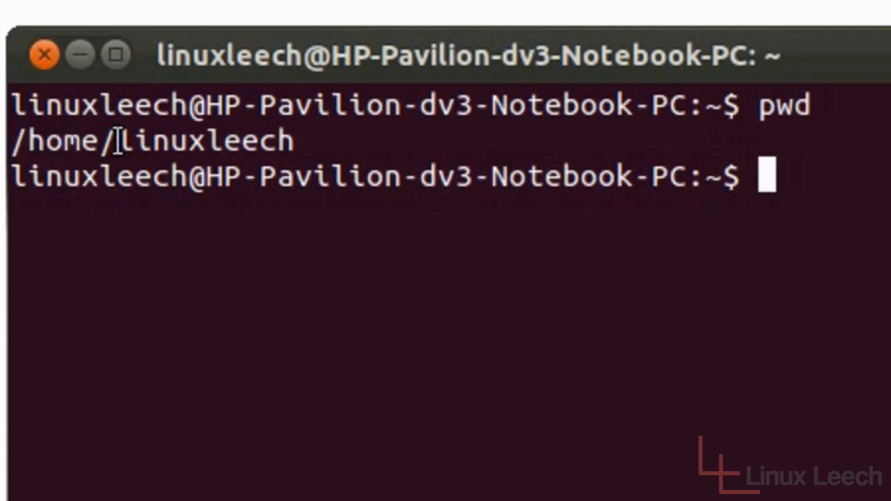
mouse_move(764, 315)
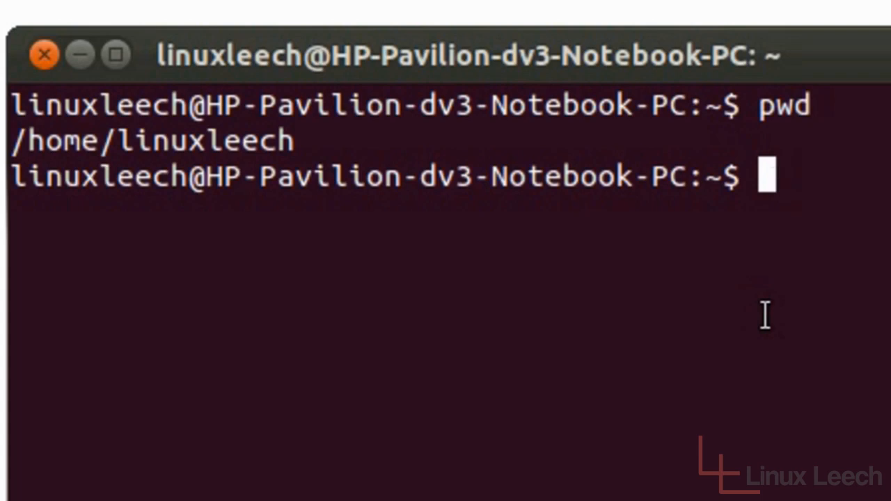
- Run pwd -L to print the logical working directory /home/linuxleech
type("pwd")
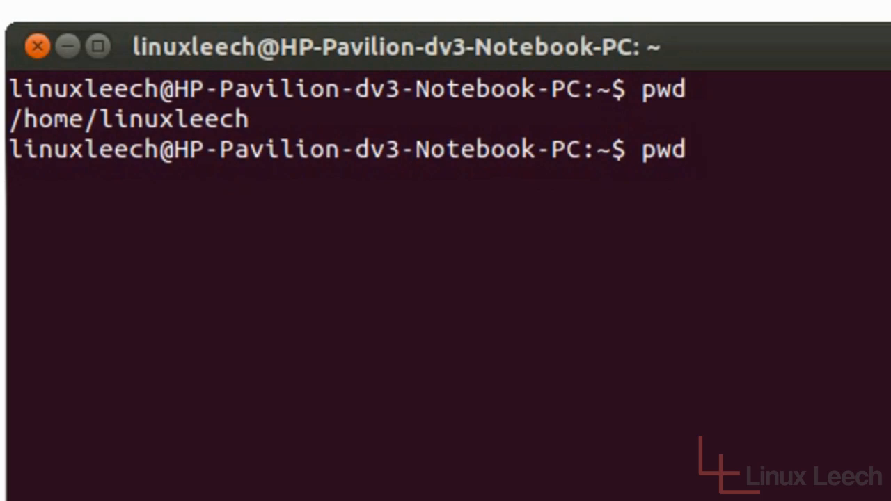
type("-")
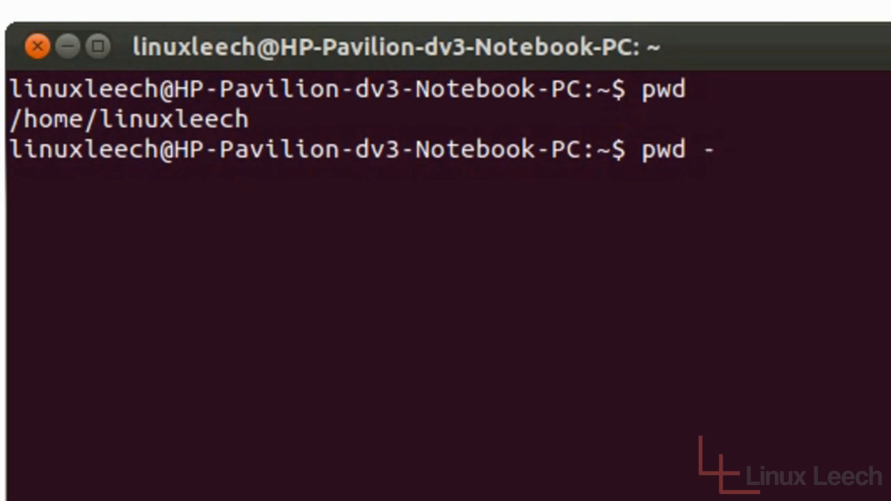
type("L")
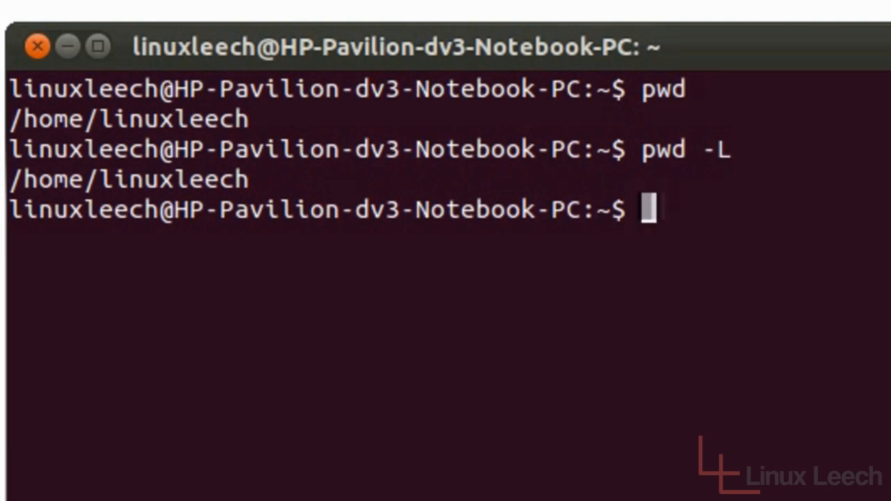
- Enter pwd -P at the next prompt for the physical working directory
type("pwd -")
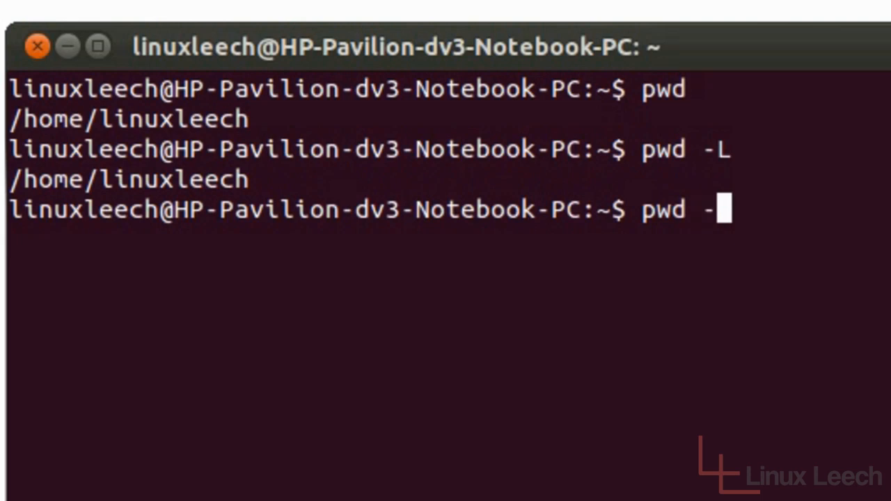
type("P")
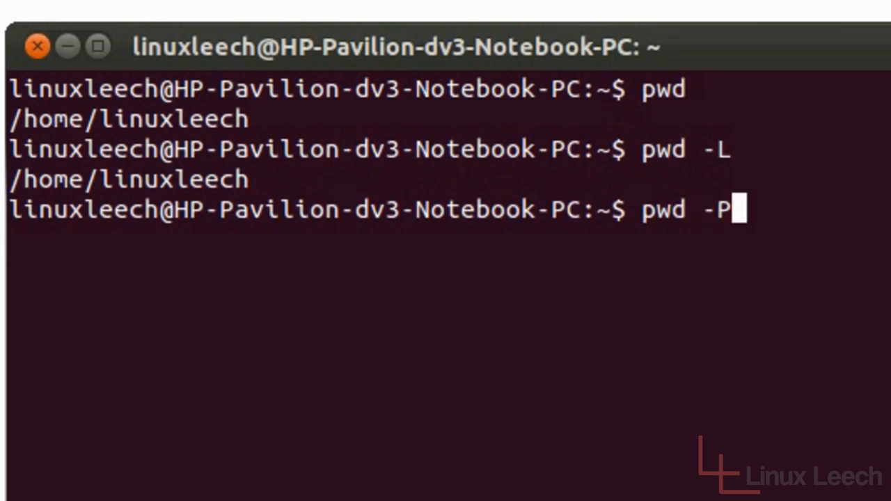